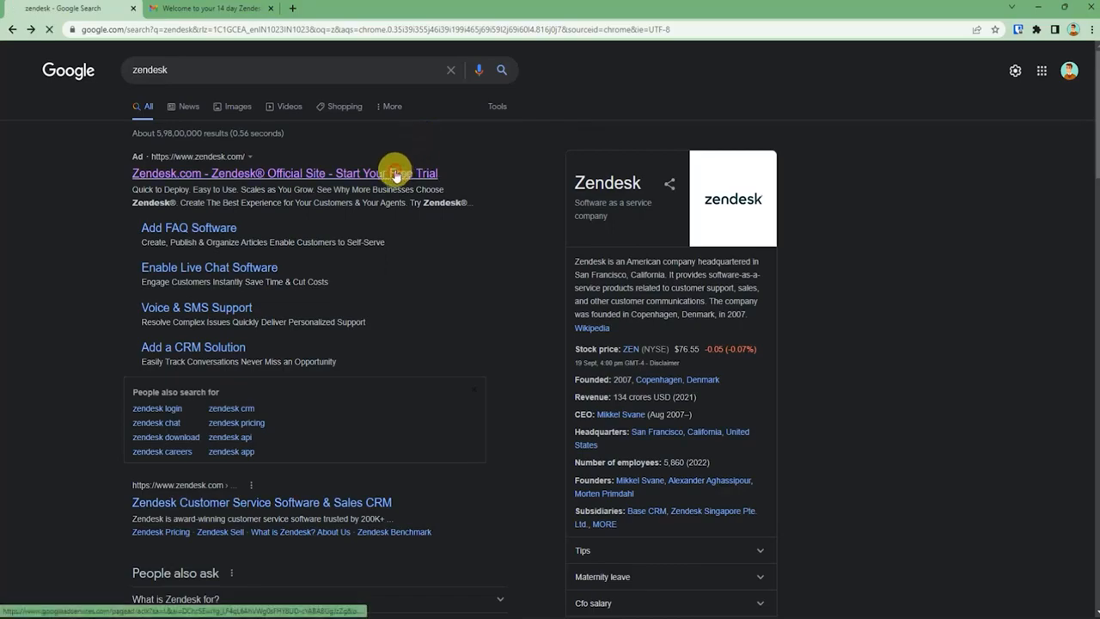
Step: Start the trial from the Zendesk ad with the work email and submit the howtoprofessor company details and password
{"action": "left_click", "coordinate": [284, 172]}
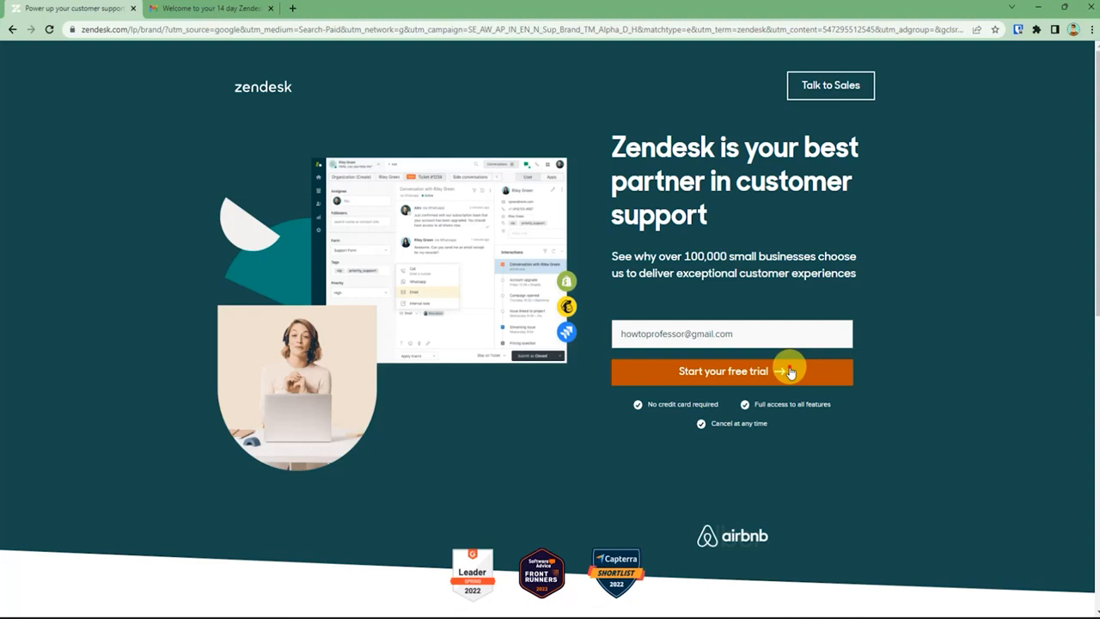
{"action": "left_click", "coordinate": [732, 371]}
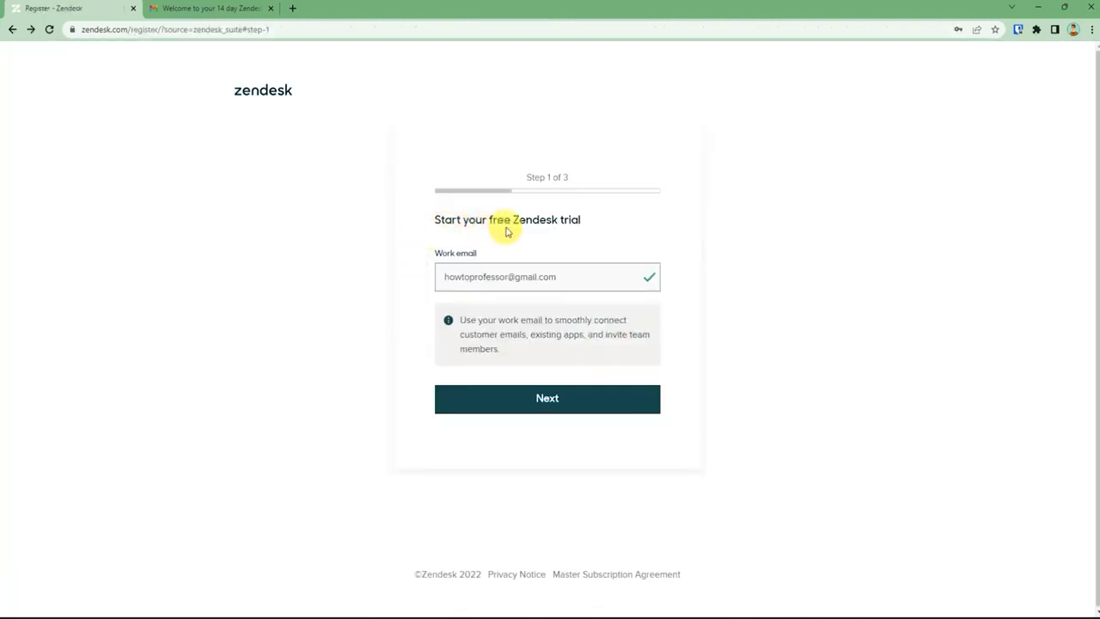
{"action": "mouse_move", "coordinate": [647, 389]}
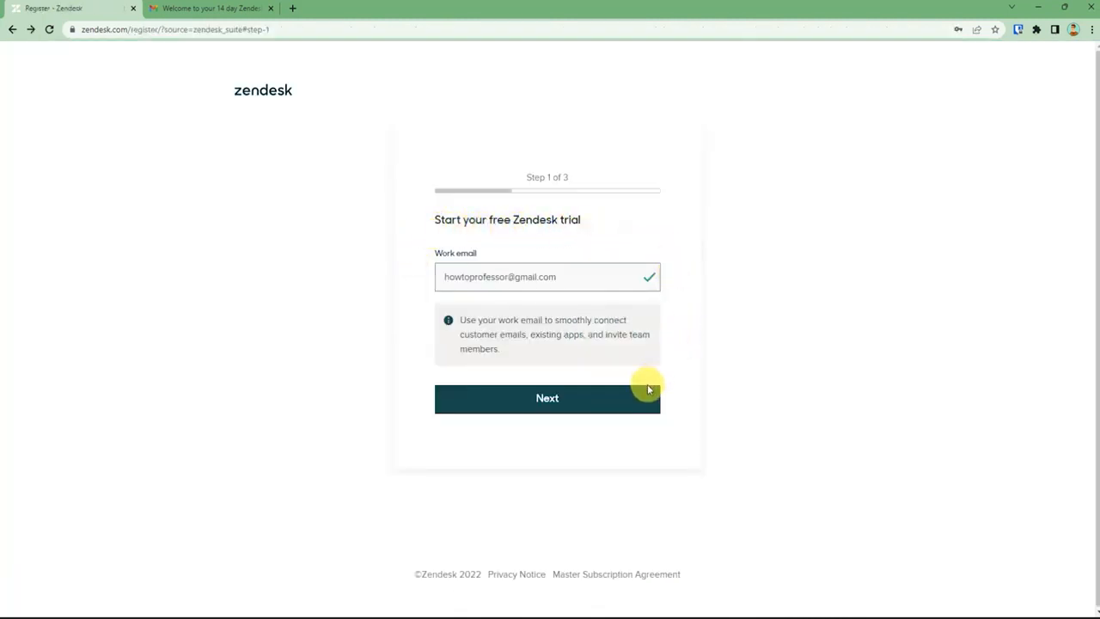
{"action": "left_click", "coordinate": [547, 399]}
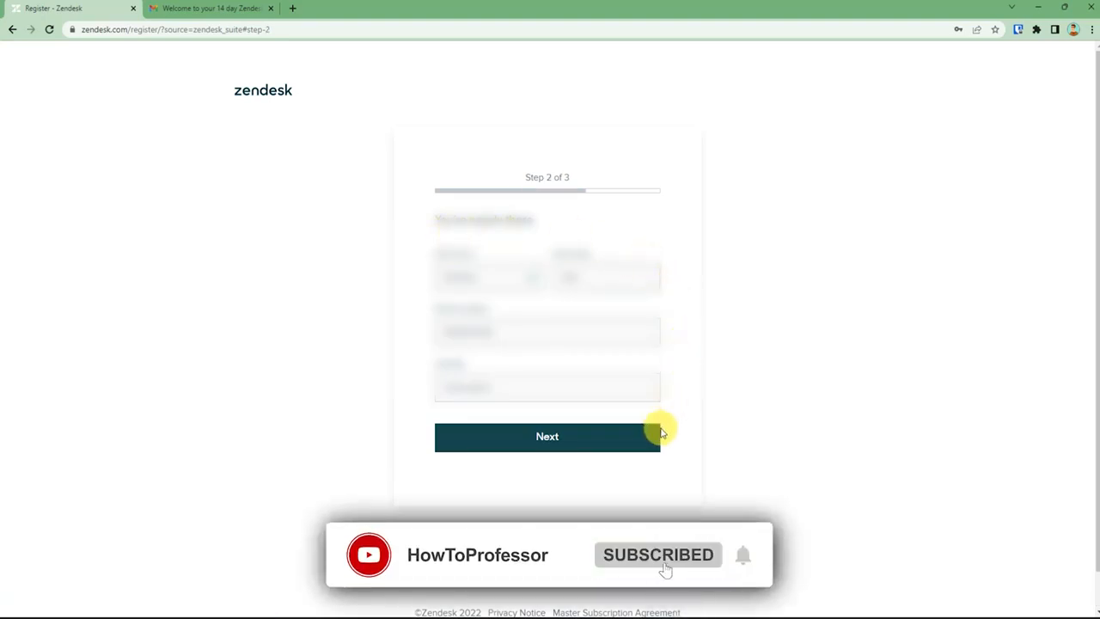
{"action": "left_click", "coordinate": [546, 437]}
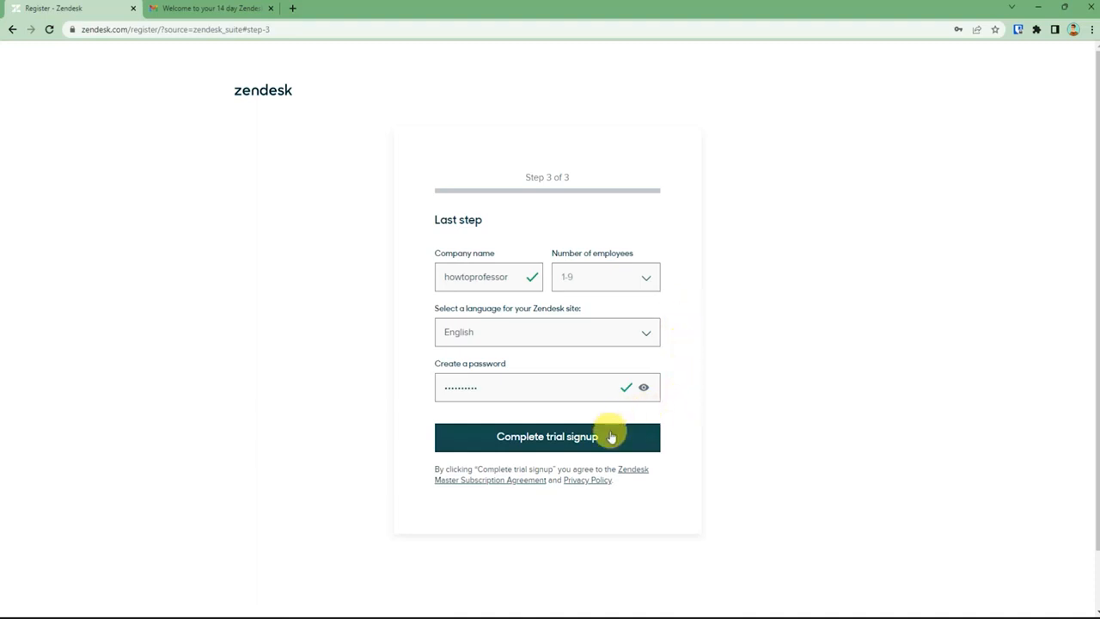
{"action": "left_click", "coordinate": [546, 437]}
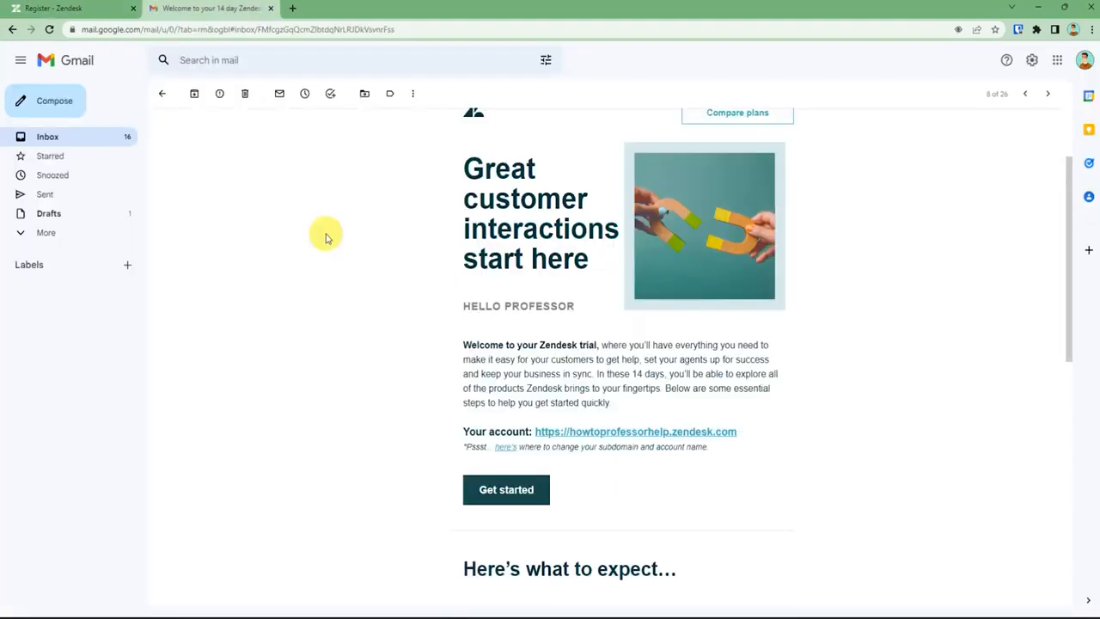
{"action": "mouse_move", "coordinate": [343, 327]}
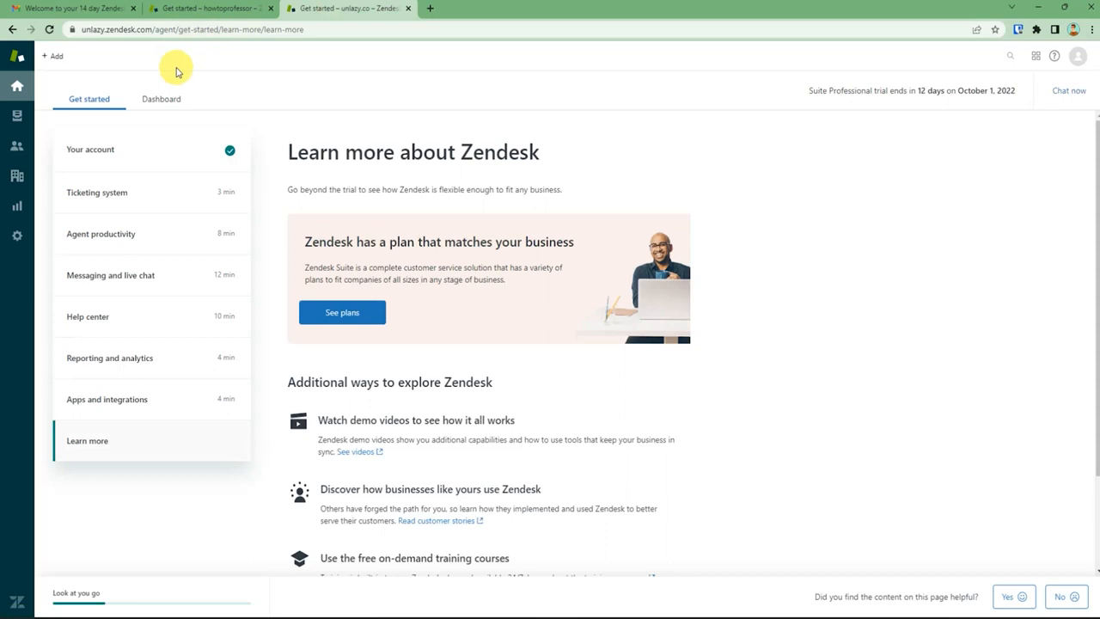
{"action": "mouse_move", "coordinate": [573, 118]}
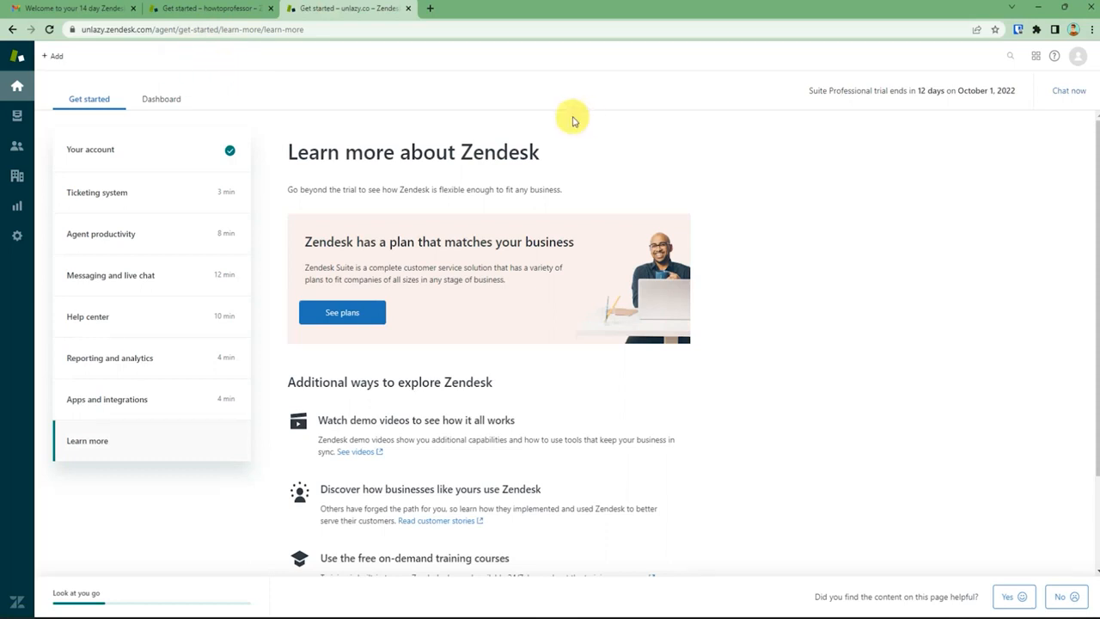
{"action": "mouse_move", "coordinate": [271, 105]}
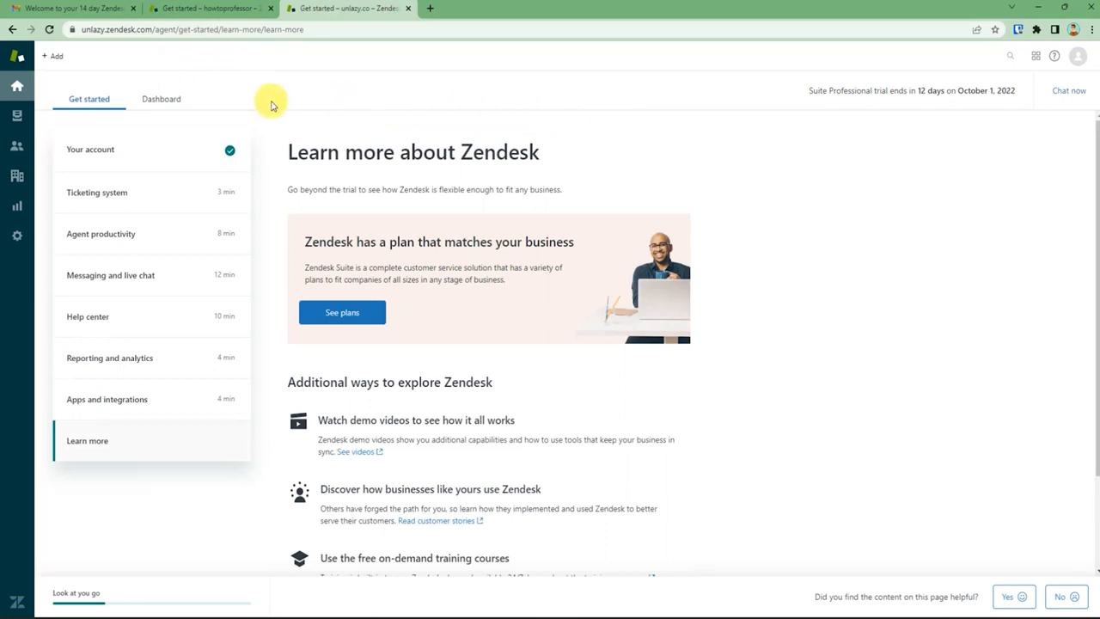
Step: Switch from Get started to the Dashboard view, showing no tickets requiring attention
{"action": "left_click", "coordinate": [160, 98]}
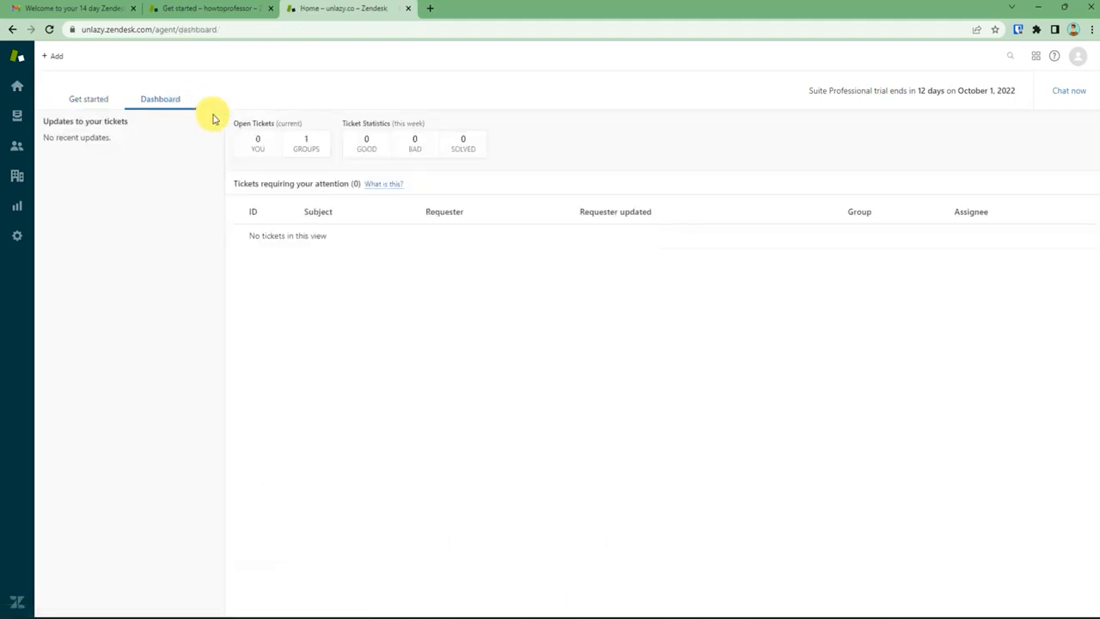
{"action": "mouse_move", "coordinate": [403, 312]}
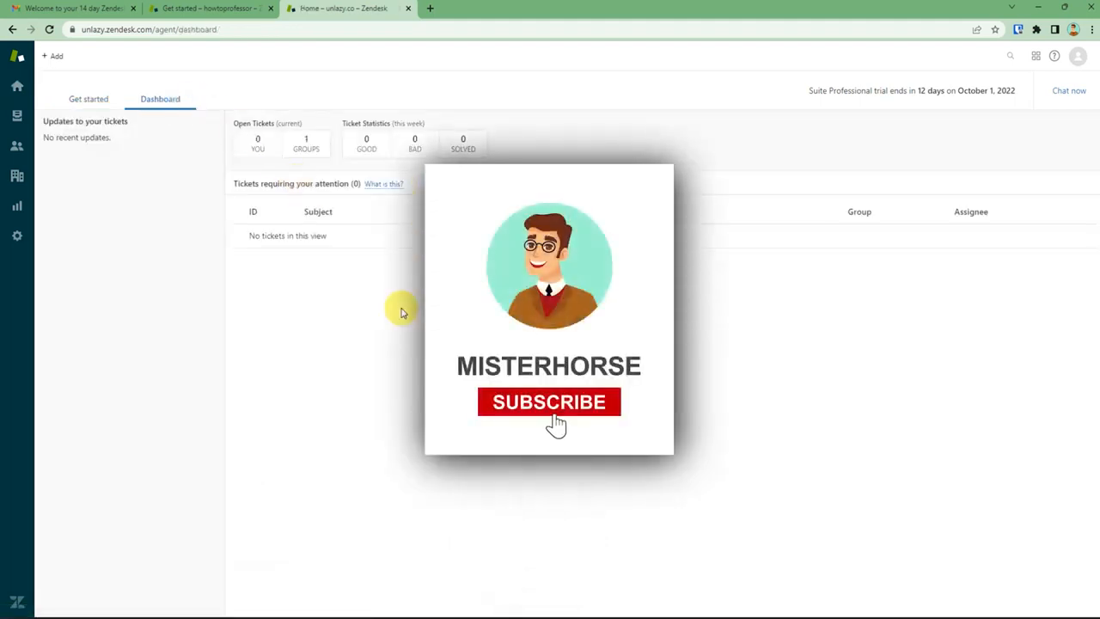
{"action": "left_click", "coordinate": [548, 402]}
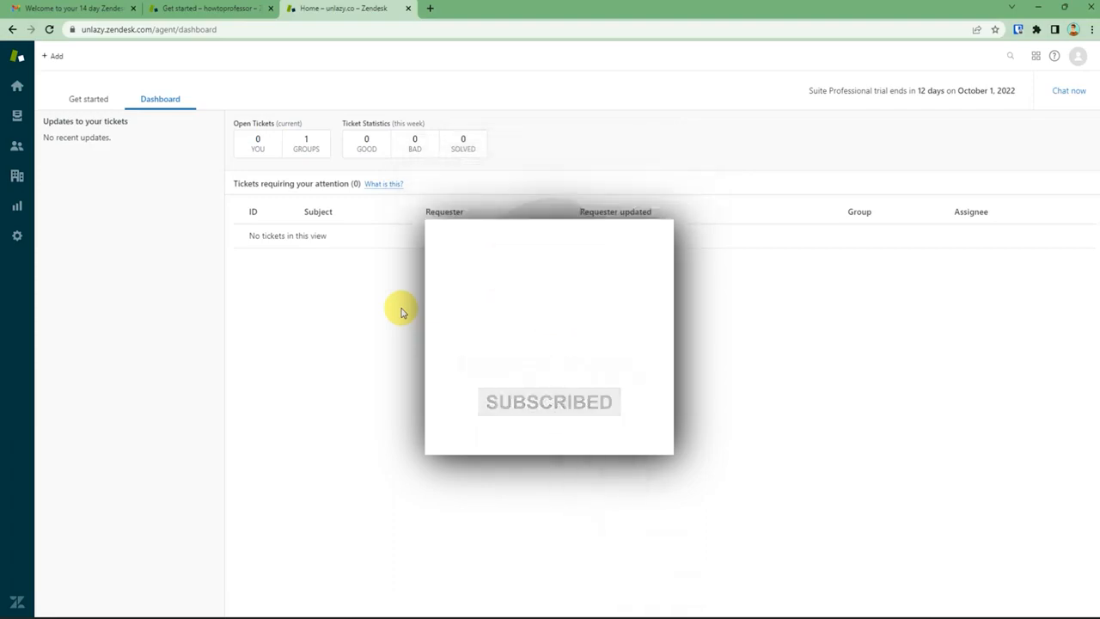